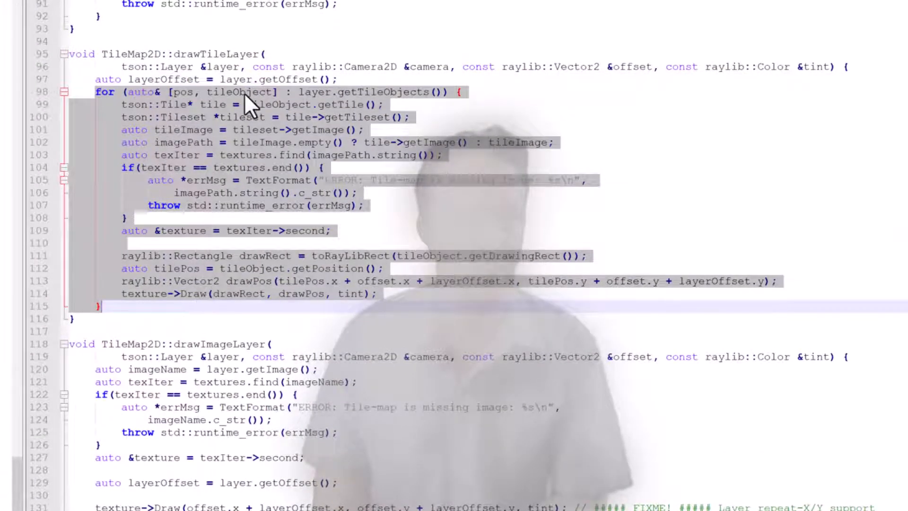
Step: Highlight tileObject and the texture lookup in drawTileLayer, then scroll to the Parallax Reference Point examples
{"action": "double_click", "coordinate": [184, 142]}
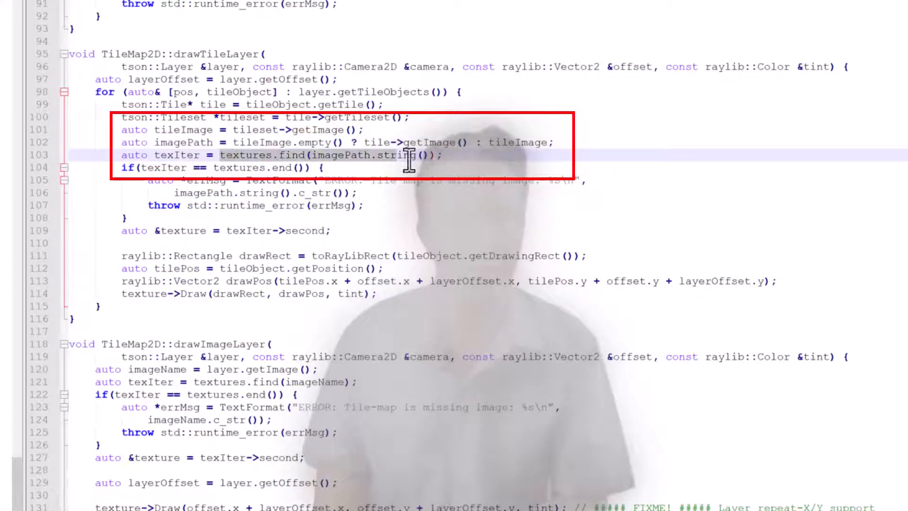
{"action": "double_click", "coordinate": [341, 154]}
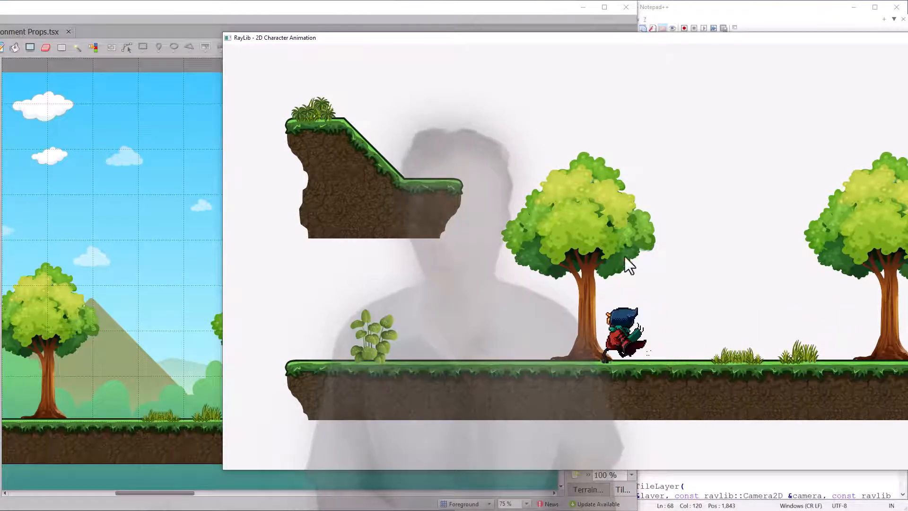
{"action": "mouse_move", "coordinate": [405, 211]}
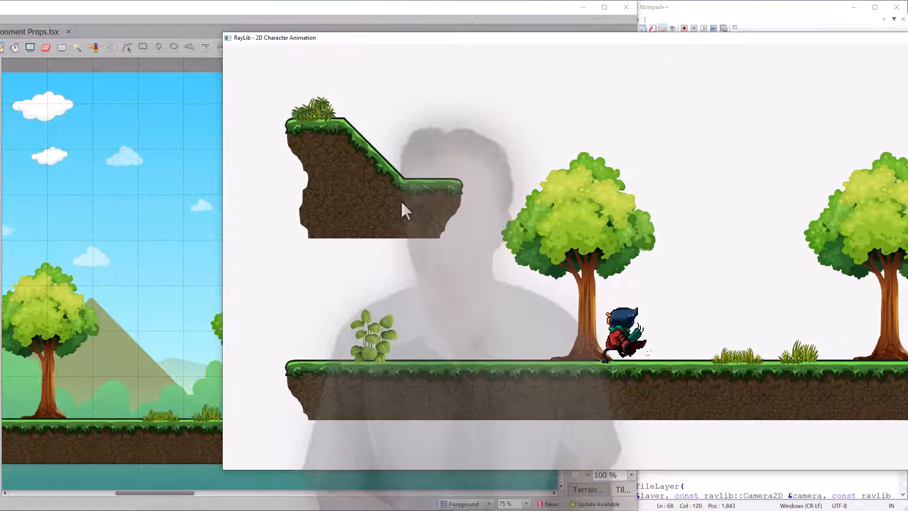
{"action": "mouse_move", "coordinate": [162, 28]}
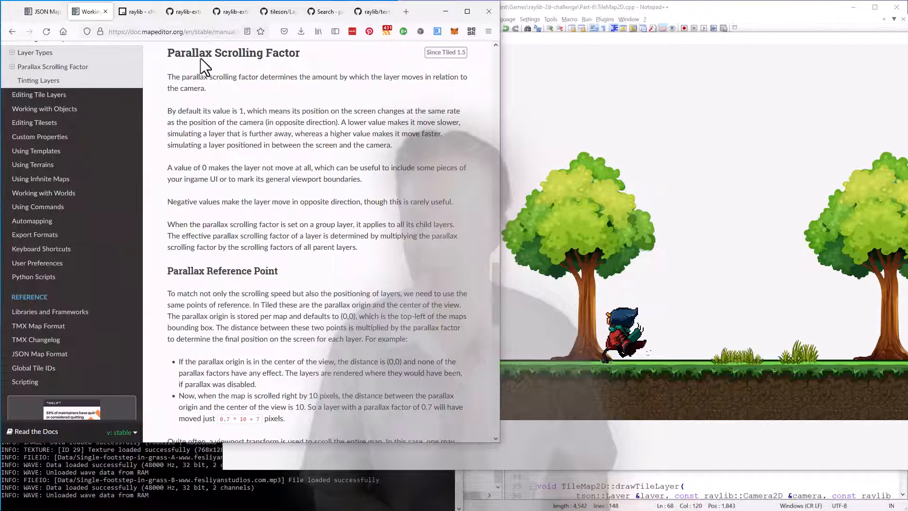
{"action": "mouse_move", "coordinate": [266, 201]}
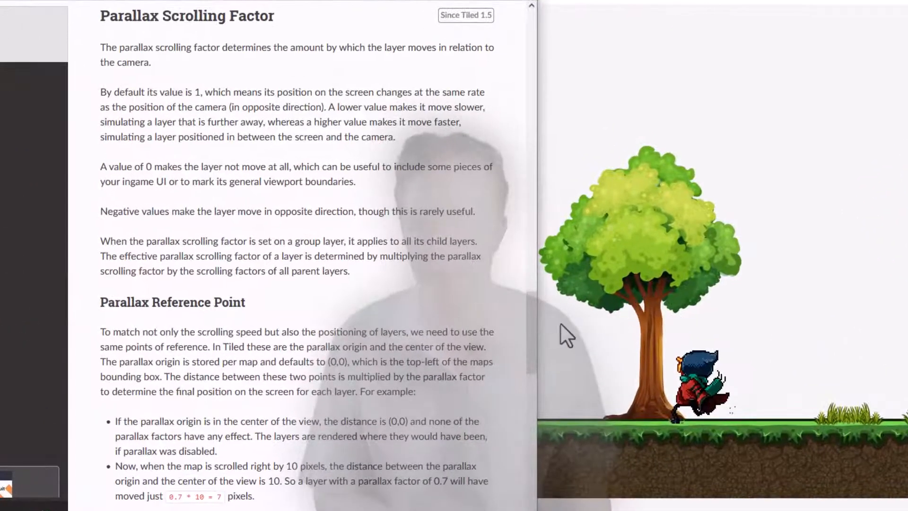
{"action": "scroll", "scroll_direction": "down", "scroll_amount": 3}
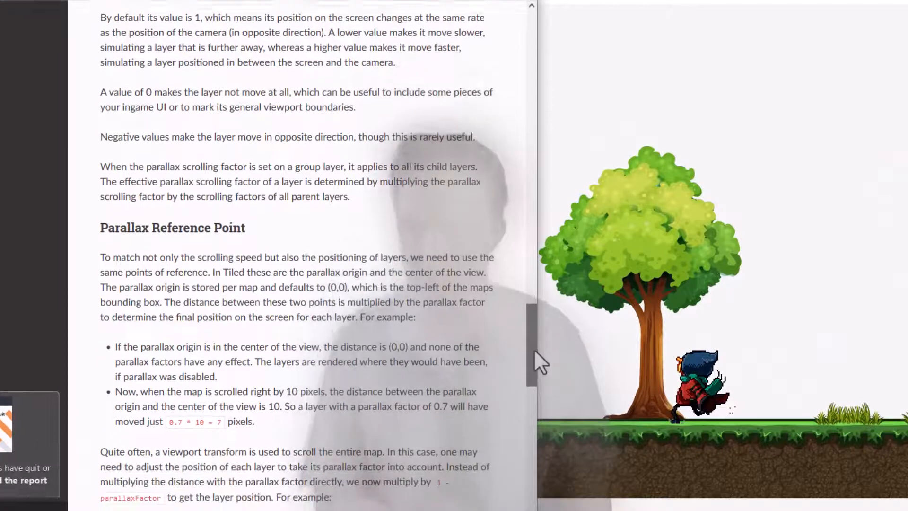
{"action": "scroll", "scroll_direction": "down", "scroll_amount": 3}
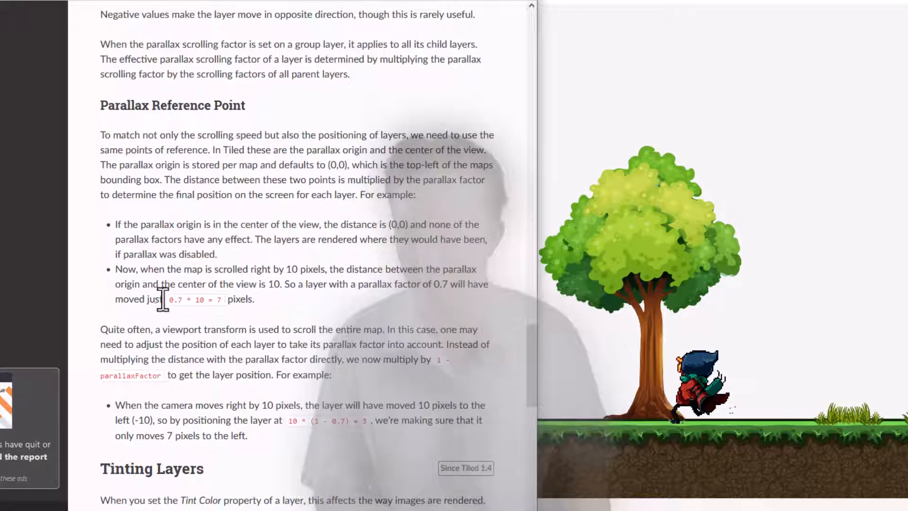
{"action": "mouse_move", "coordinate": [136, 394]}
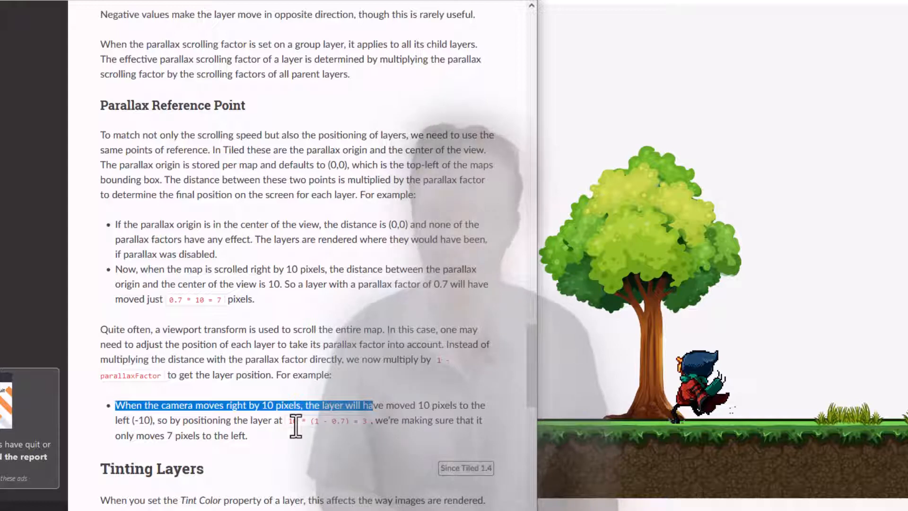
{"action": "mouse_move", "coordinate": [346, 215]}
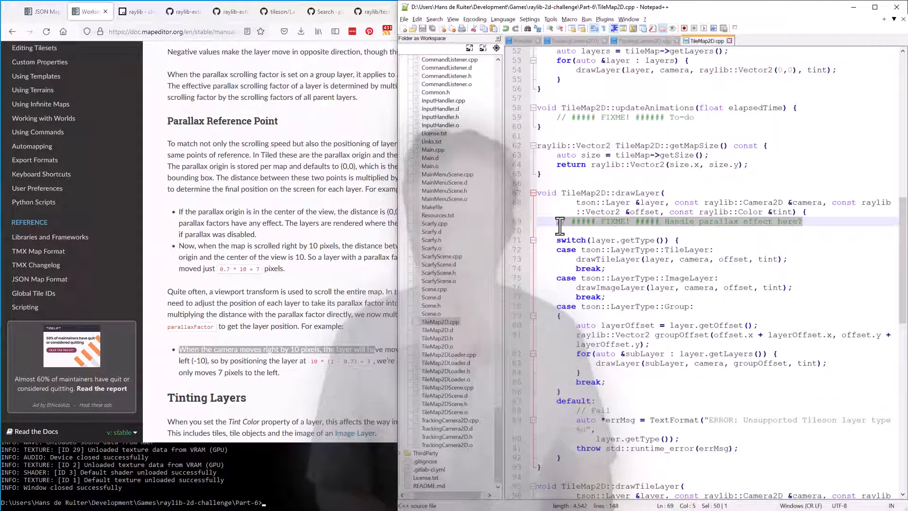
{"action": "mouse_move", "coordinate": [217, 157]}
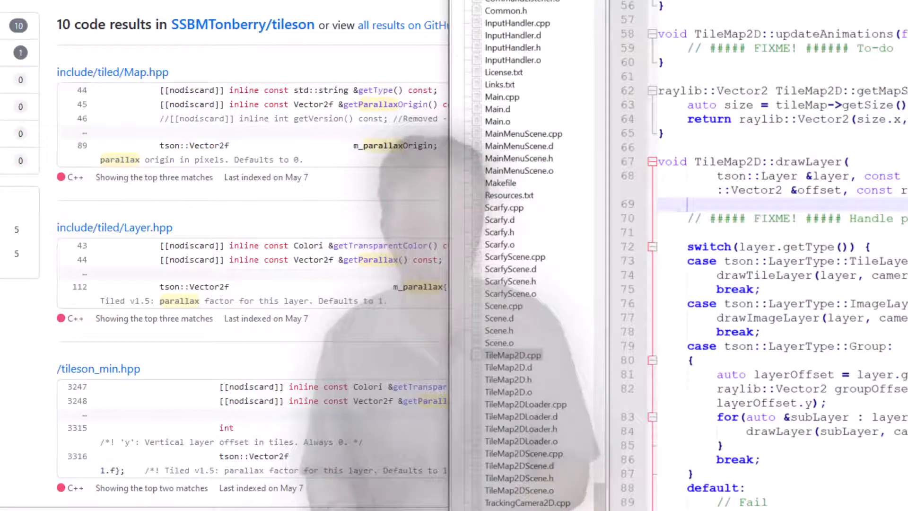
Step: Write parallaxFactor = layer.getParallax() and parallaxOrigin from layer.getMap()->getParallaxOrigin() at drawLayer's start
{"action": "key", "text": "ctrl+f"}
{"action": "type", "text": "auto parallaxFactor = layer."}
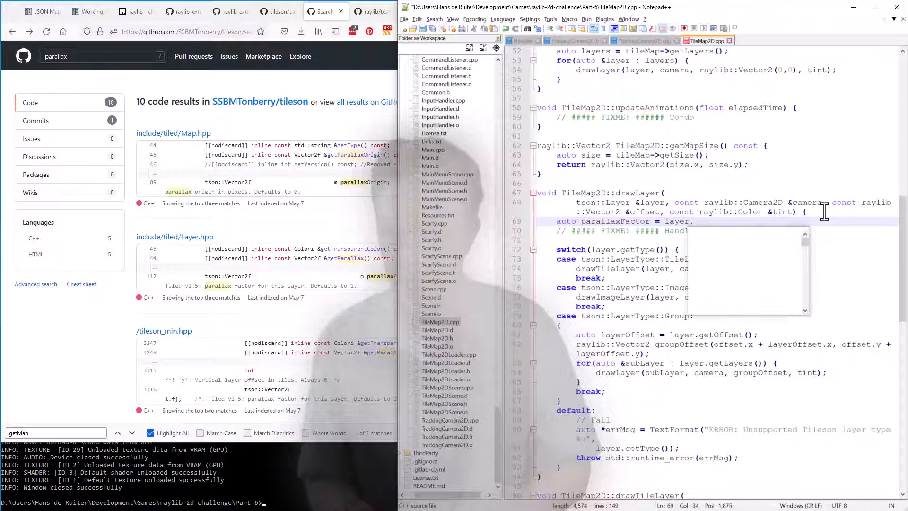
{"action": "type", "text": "getParallax();"}
{"action": "type", "text": "auot"}
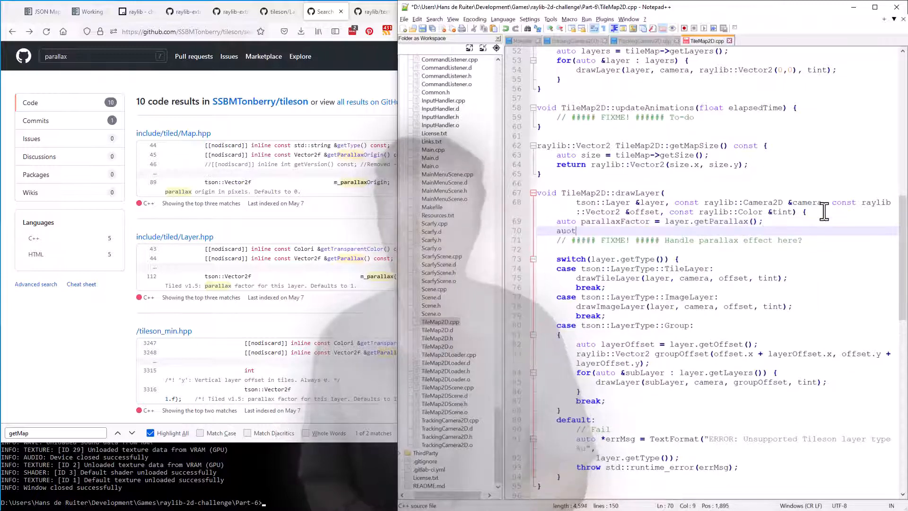
{"action": "type", "text": "_parallaxOrigin = layer.getMap("}
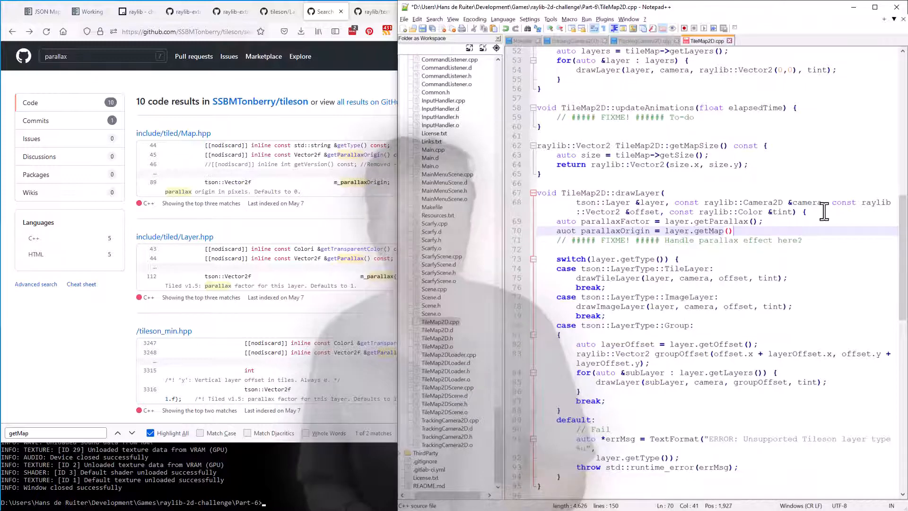
{"action": "type", "text": "->getParallaxOrigin();"}
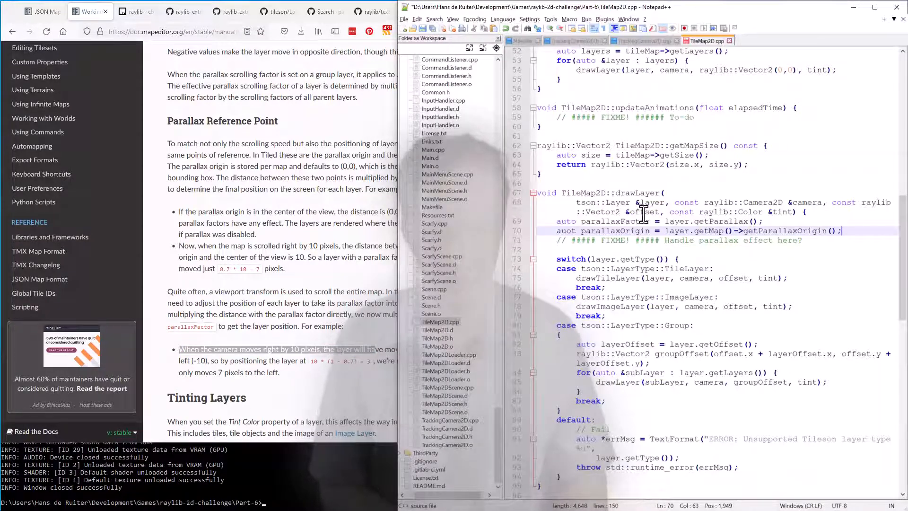
Step: Rename parallaxFactor, compute newOffset via camera.GetWorldToScreen, and pass newOffset to the drawLayer calls
{"action": "double_click", "coordinate": [645, 212]}
{"action": "type", "text": "auto cameraOffset = camera.GetWorldToScreen(parallaxOrigin);"}
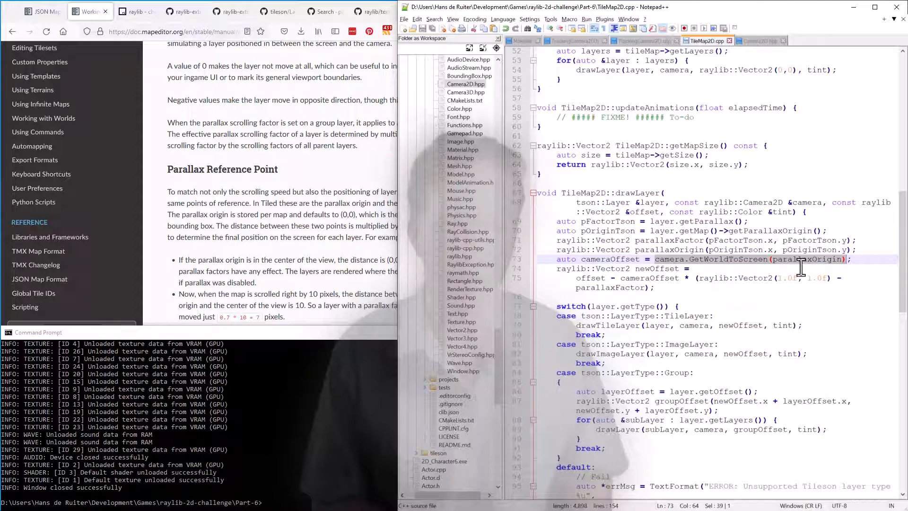
{"action": "left_click", "coordinate": [596, 271]}
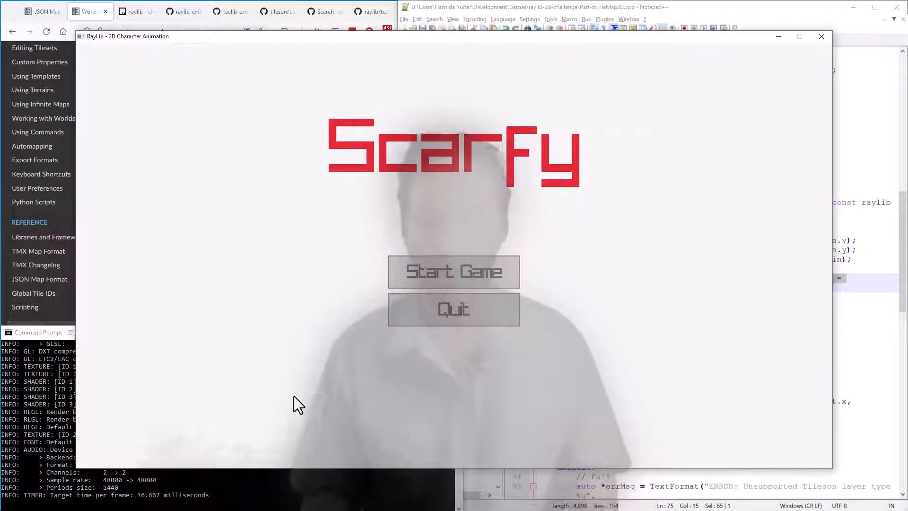
Step: Start a game to watch the parallax sky and mountain layers, then quit the running game
{"action": "left_click", "coordinate": [453, 271]}
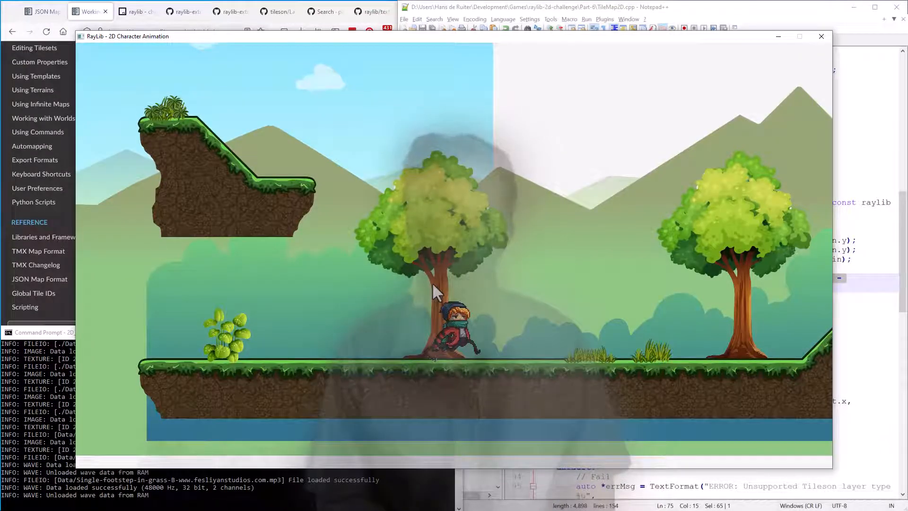
{"action": "mouse_move", "coordinate": [501, 66]}
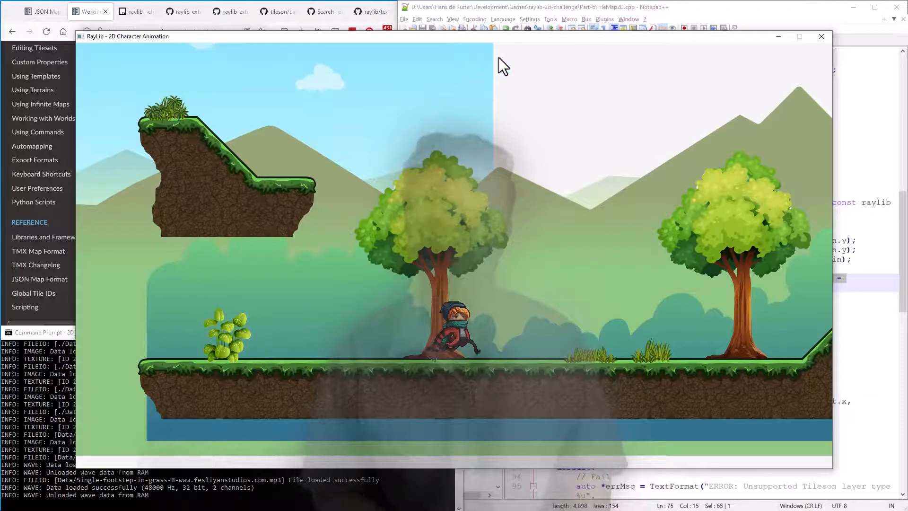
{"action": "mouse_move", "coordinate": [494, 95]}
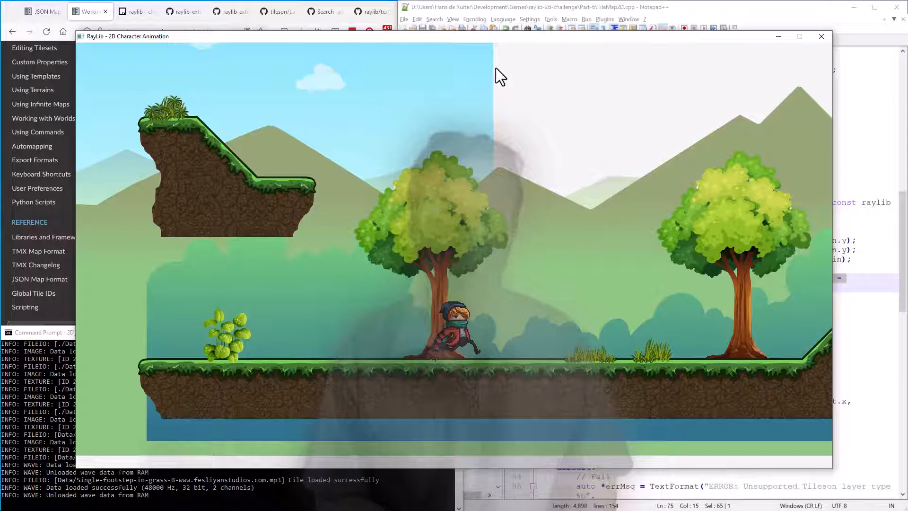
{"action": "mouse_move", "coordinate": [497, 104]}
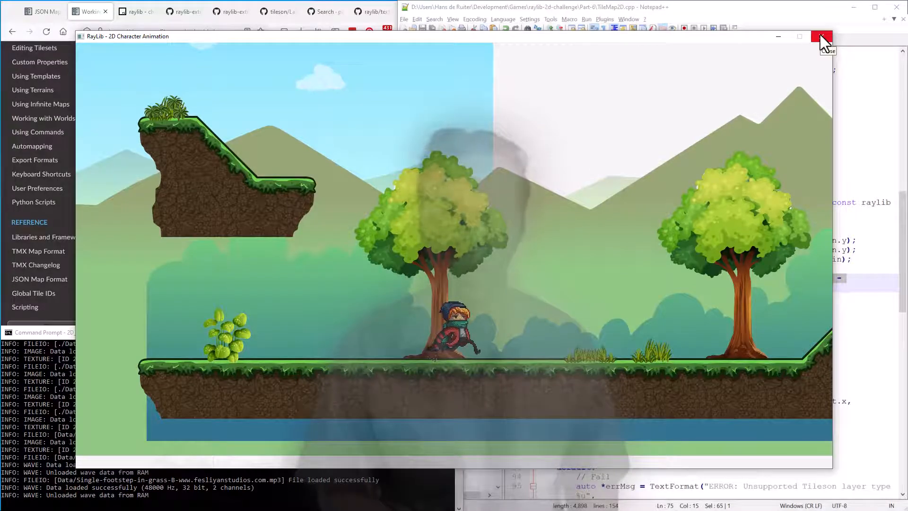
{"action": "left_click", "coordinate": [820, 36]}
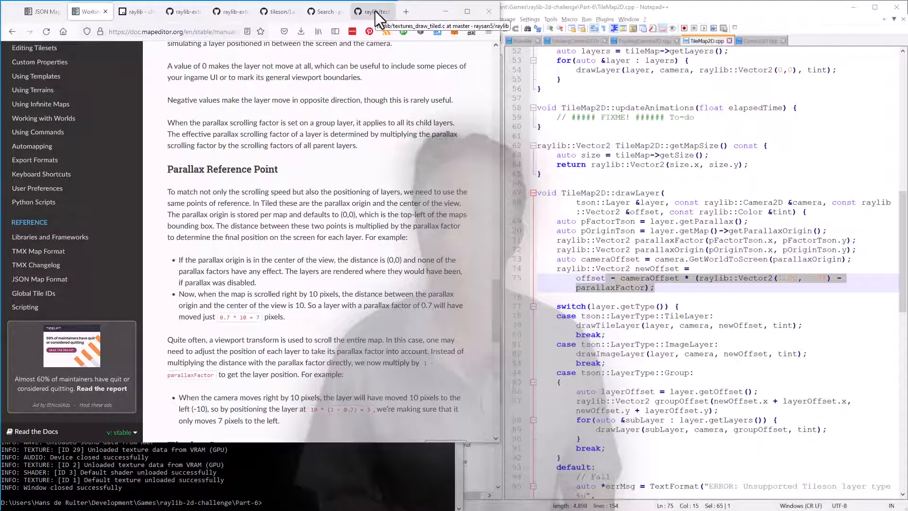
Step: Review raylib's DrawTextureTiled example, then switch to the tileson repository search page
{"action": "left_click", "coordinate": [371, 11]}
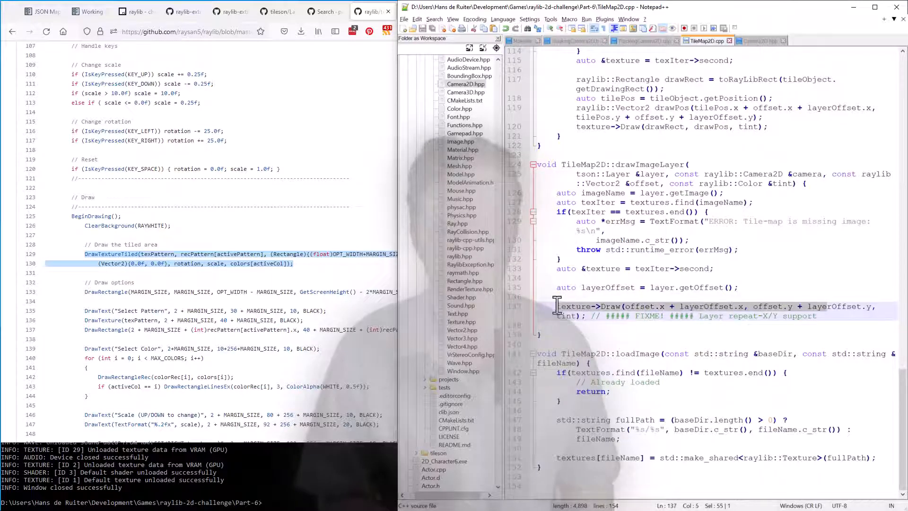
{"action": "left_click", "coordinate": [825, 317]}
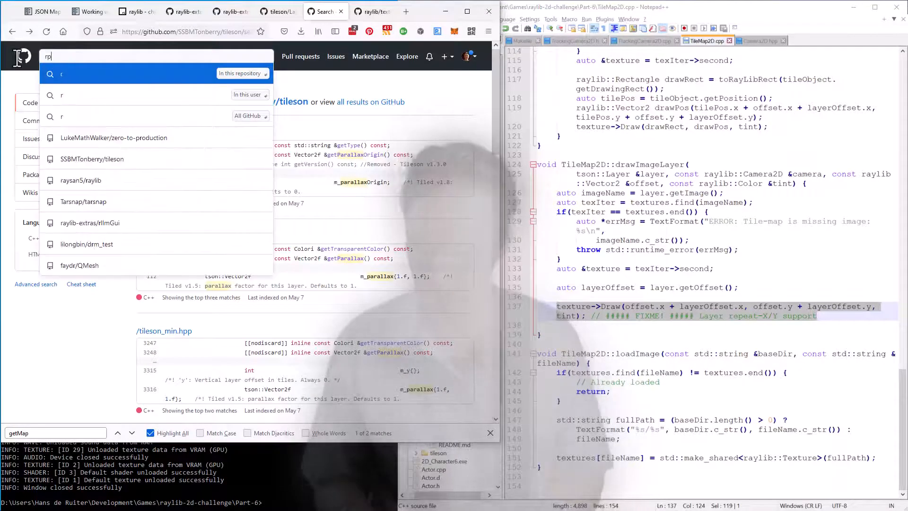
Step: Search the tileson repository for "repeat" and scroll through the code results
{"action": "type", "text": "repeat"}
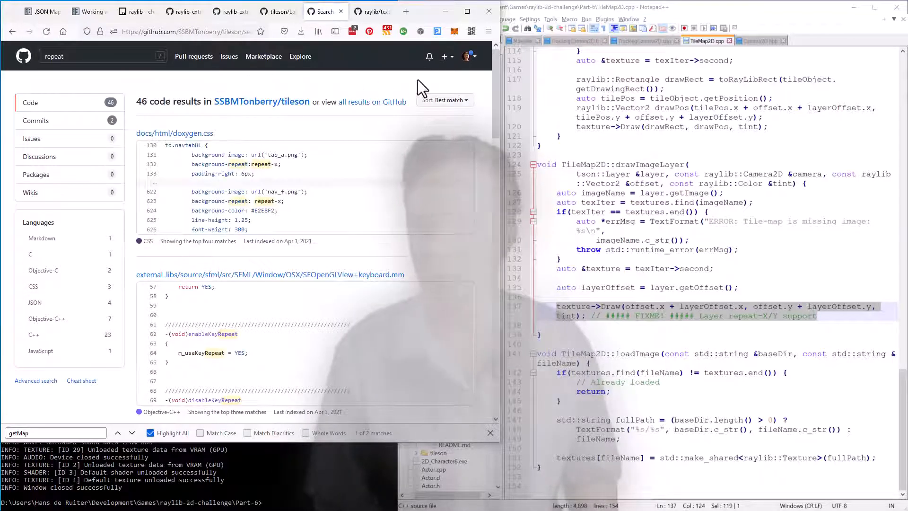
{"action": "scroll", "scroll_direction": "down", "scroll_amount": 3}
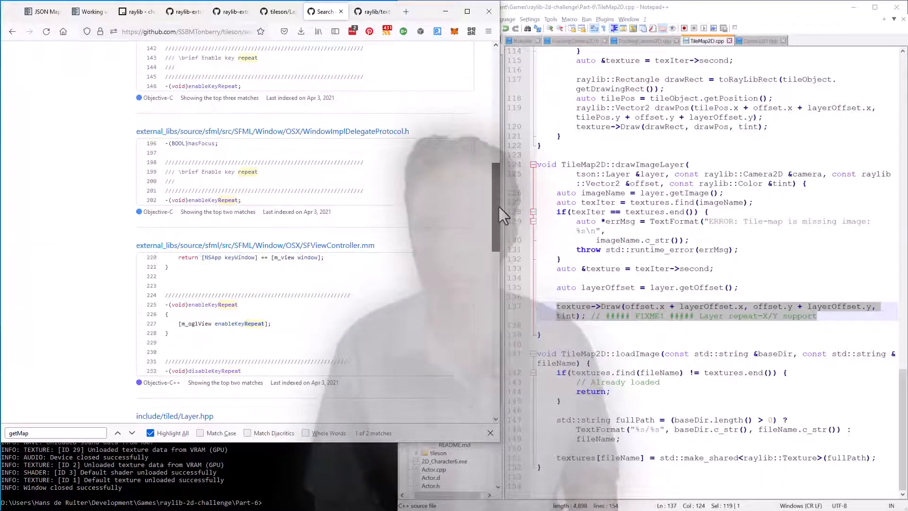
{"action": "scroll", "scroll_direction": "down", "scroll_amount": 3}
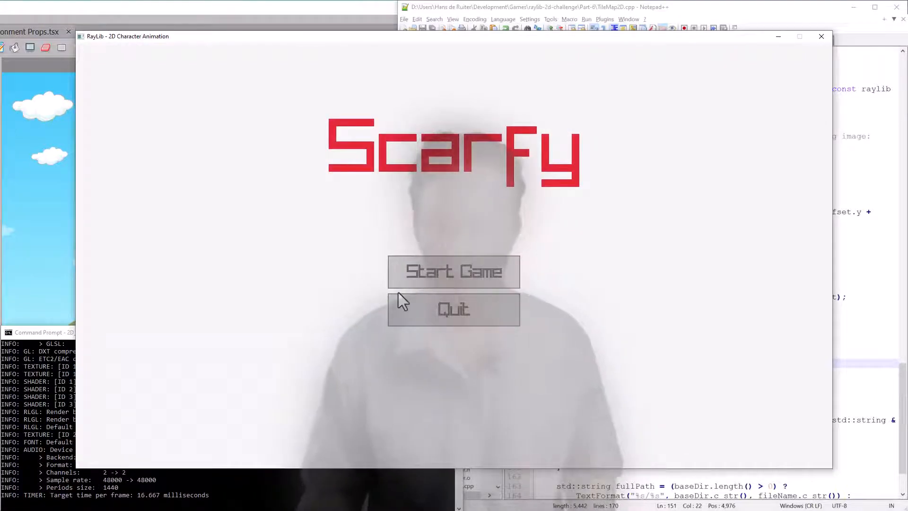
Step: Start a new game from the Scarfy title screen to see the tiled background fill the level
{"action": "left_click", "coordinate": [453, 271]}
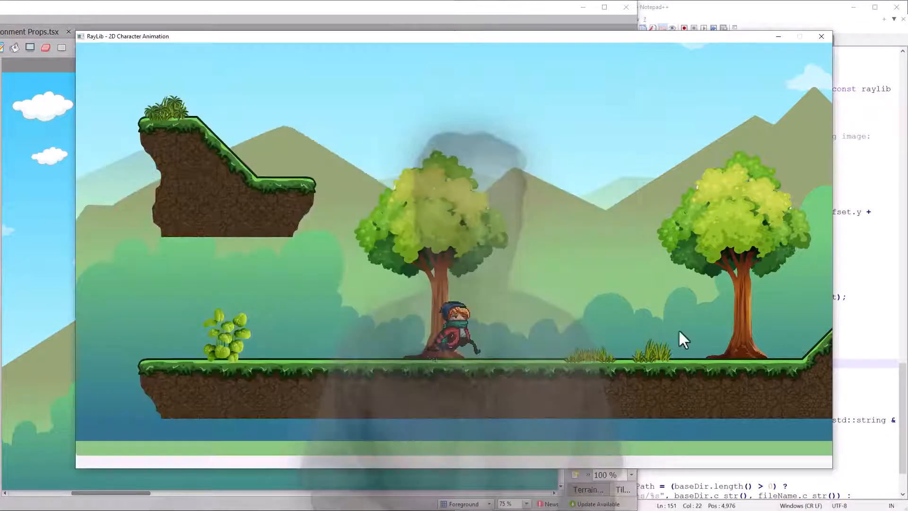
{"action": "mouse_move", "coordinate": [324, 439]}
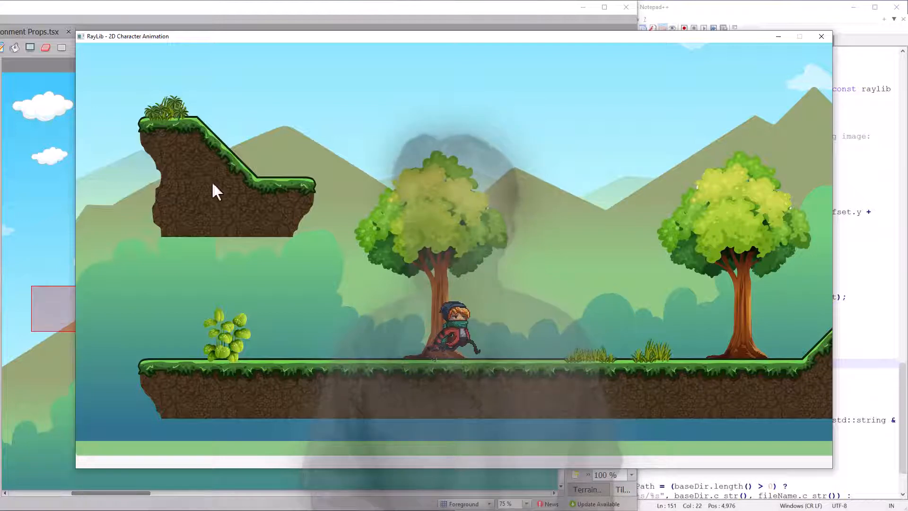
{"action": "mouse_move", "coordinate": [399, 17]}
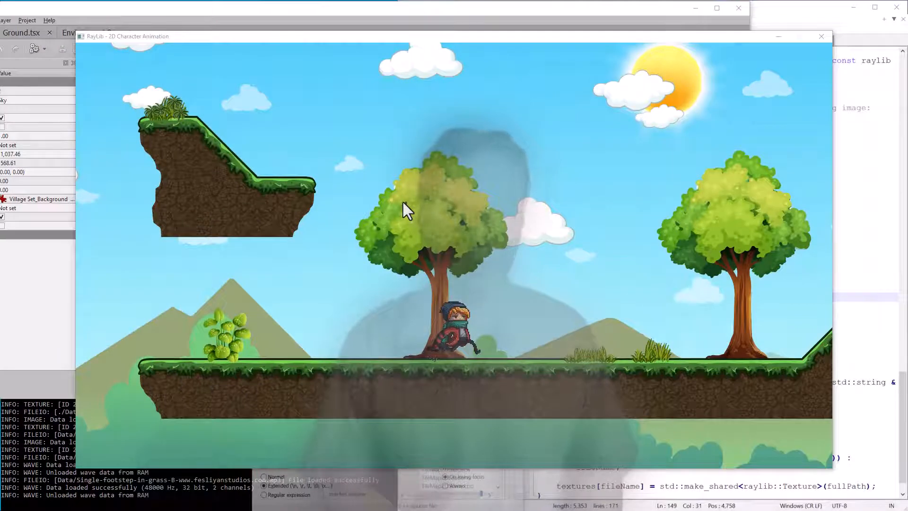
{"action": "mouse_move", "coordinate": [483, 226]}
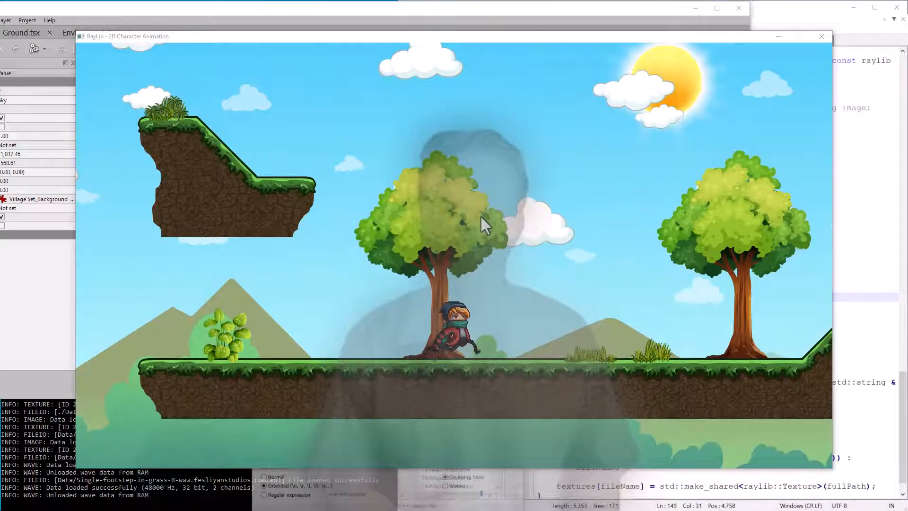
{"action": "mouse_move", "coordinate": [564, 266]}
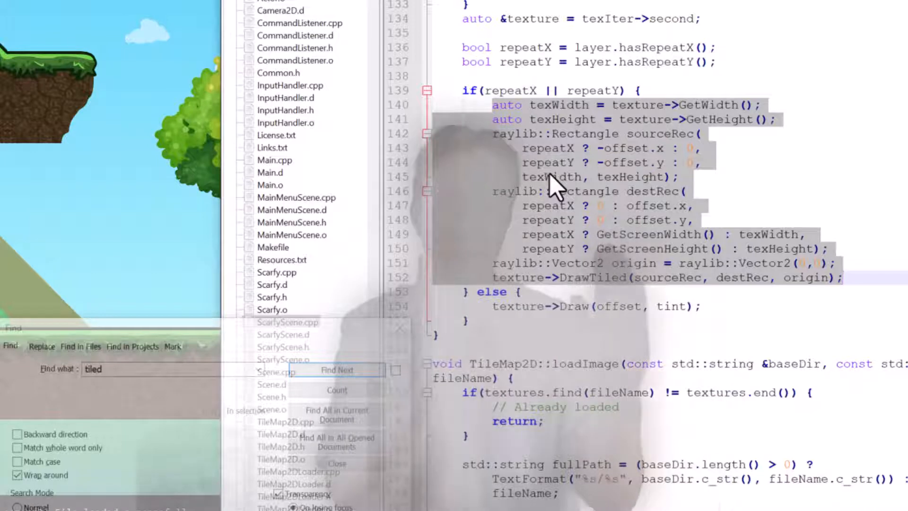
{"action": "mouse_move", "coordinate": [625, 154]}
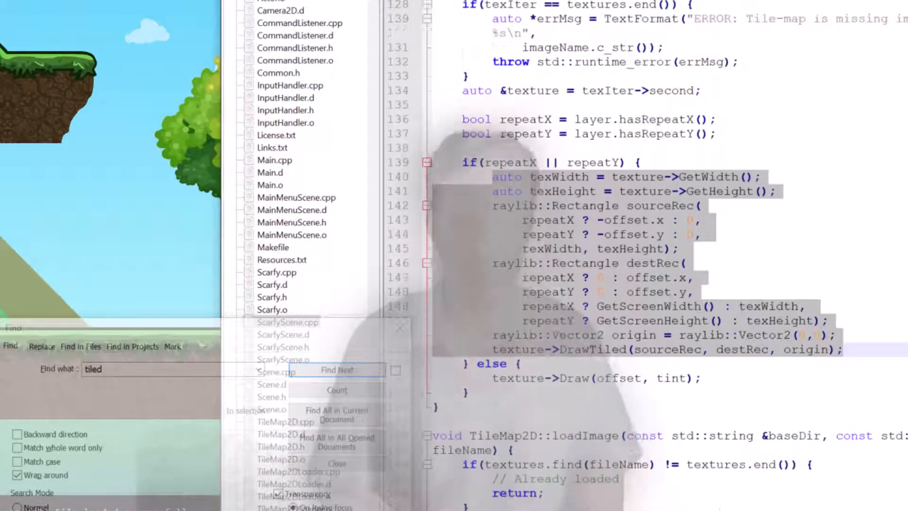
{"action": "scroll", "scroll_direction": "up", "scroll_amount": 3}
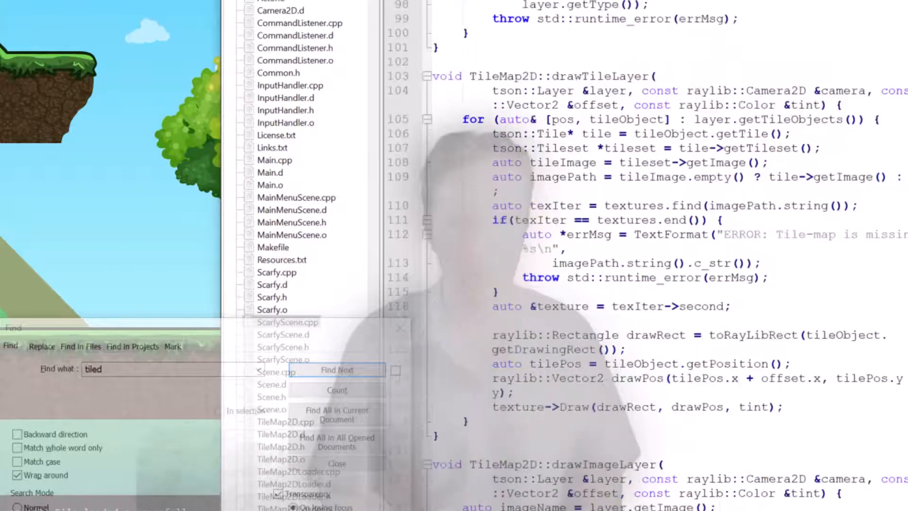
{"action": "scroll", "scroll_direction": "up", "scroll_amount": 3}
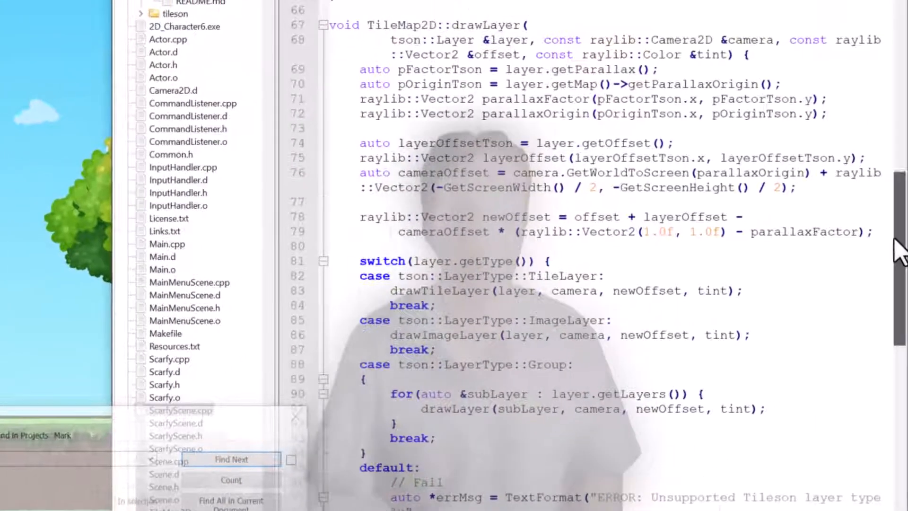